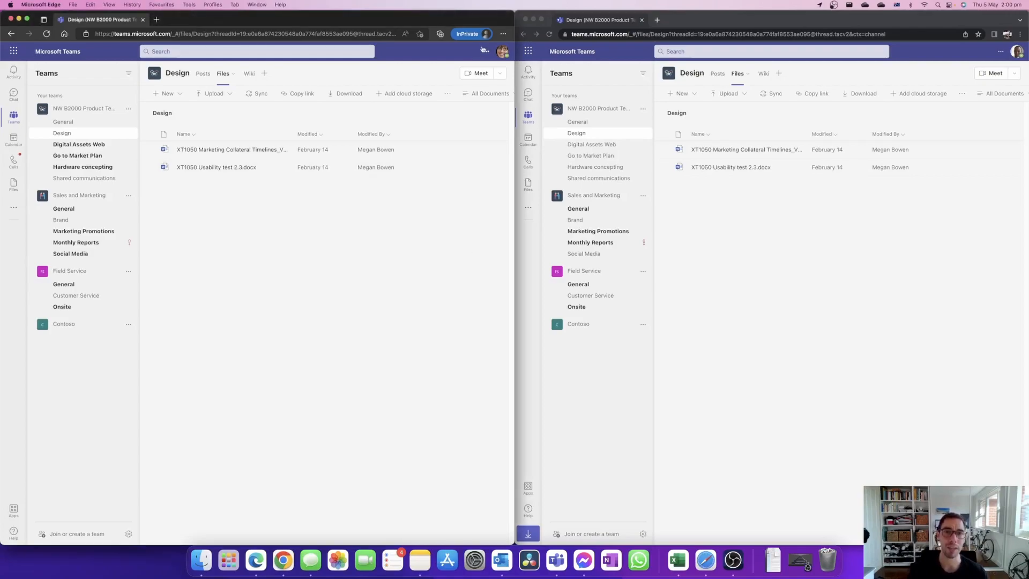
Check which account is signed in to Teams and dismiss the account details
click(494, 51)
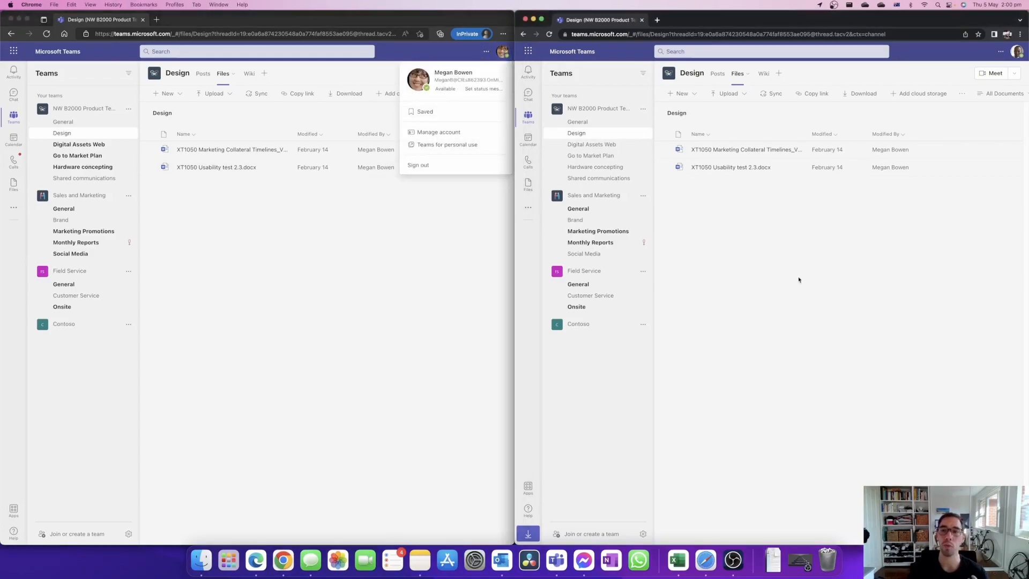
click(1016, 52)
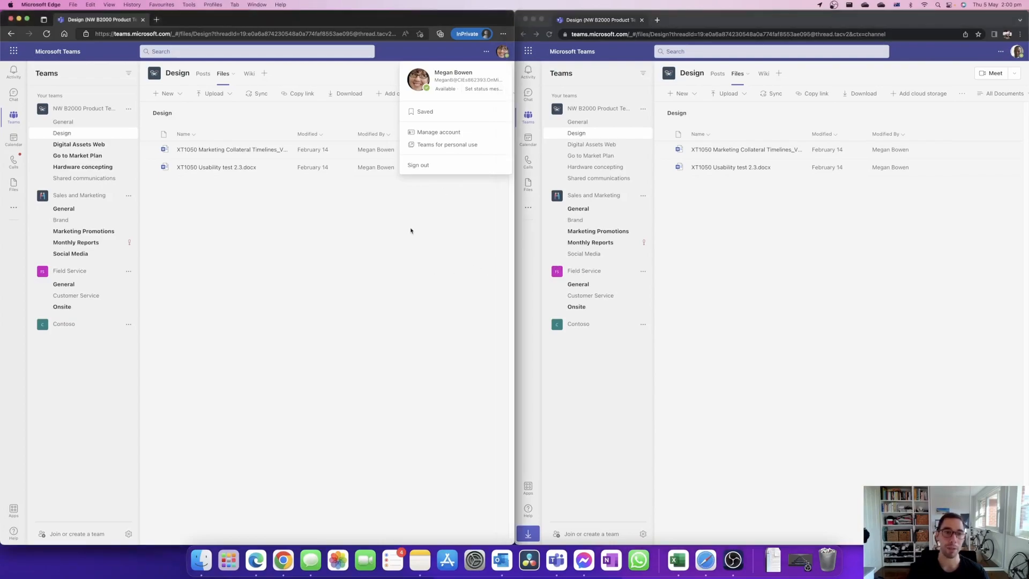
click(411, 232)
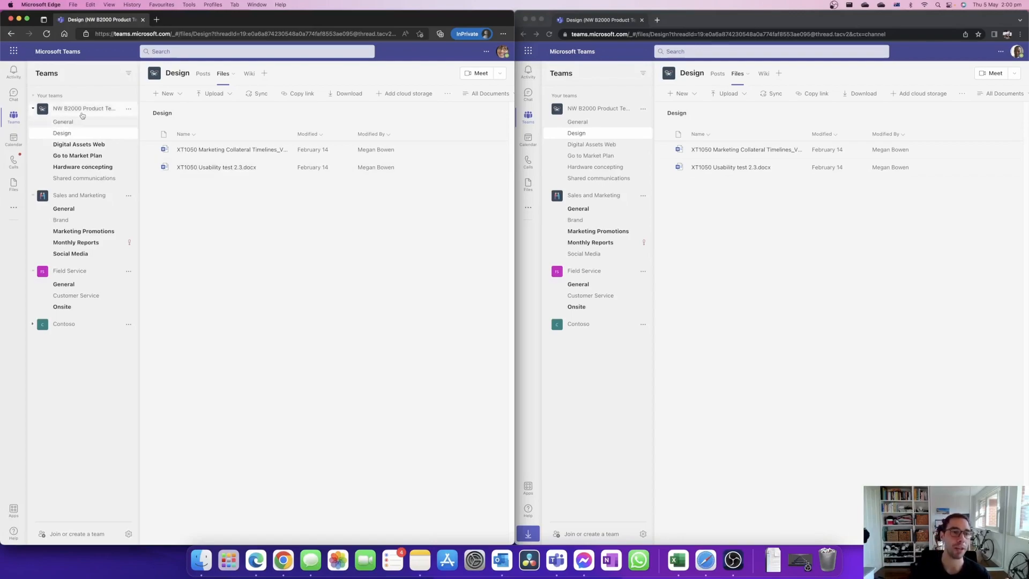
mouse_move(81, 117)
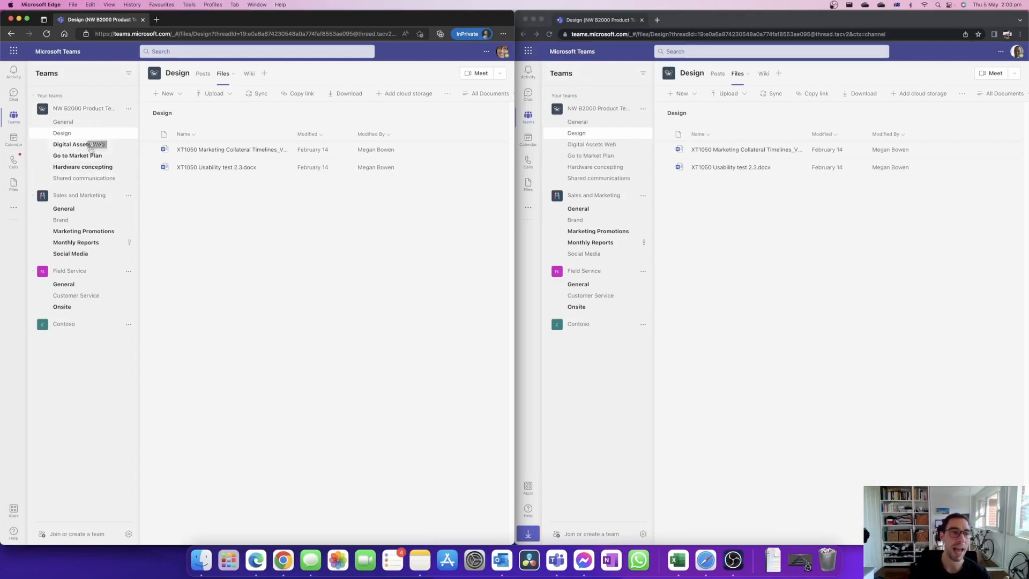
mouse_move(286, 206)
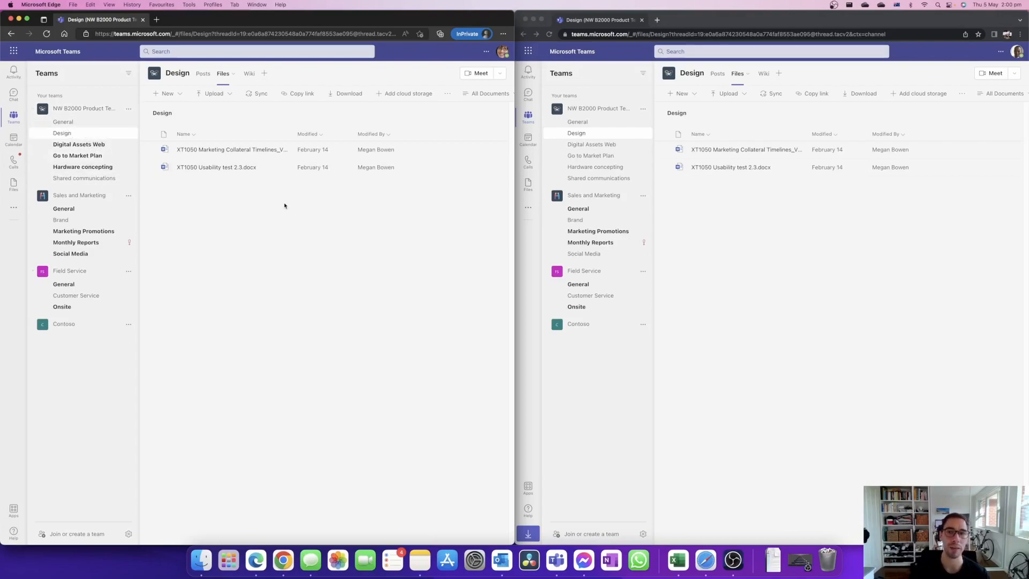
mouse_move(782, 213)
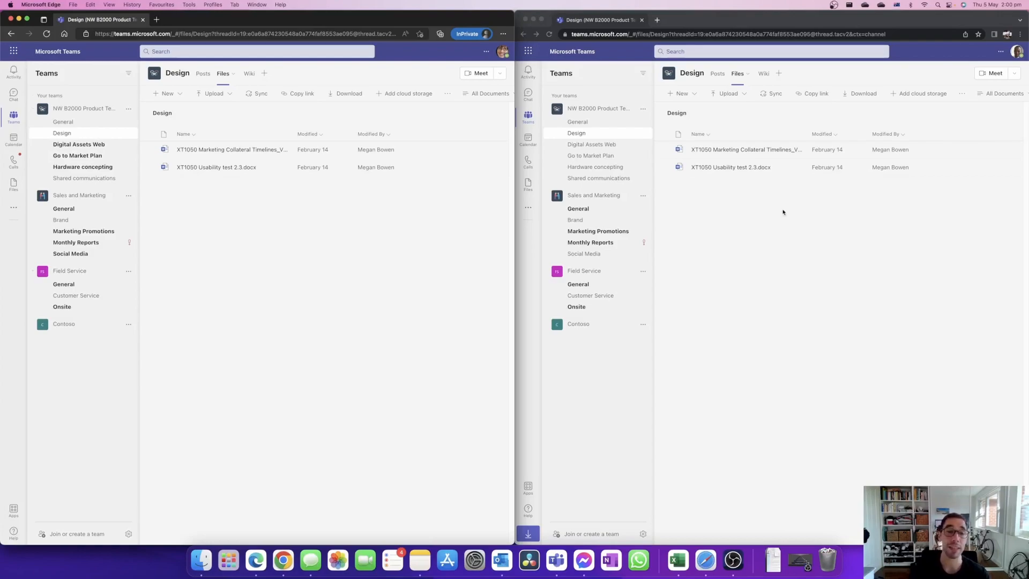
mouse_move(328, 218)
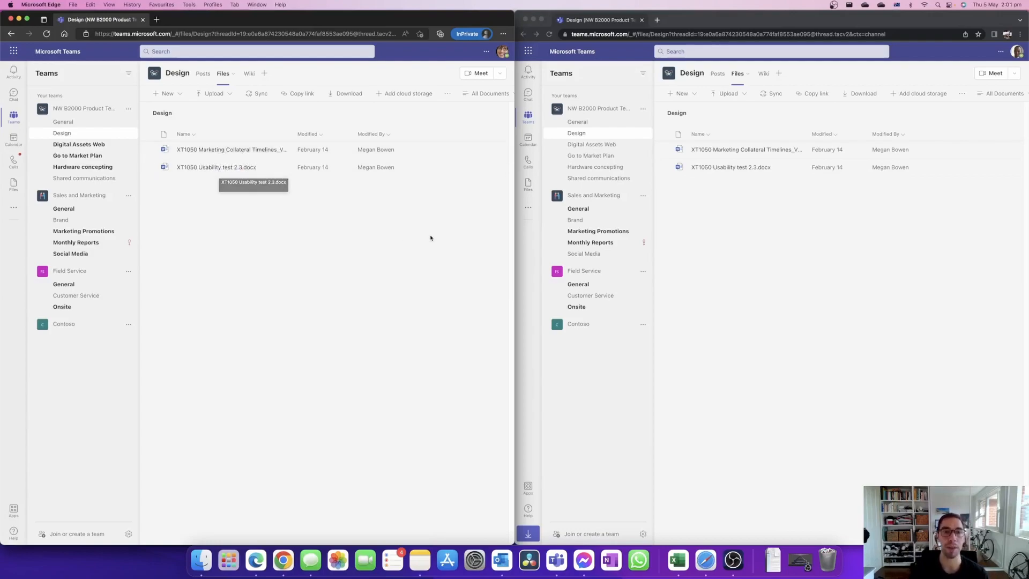
mouse_move(748, 247)
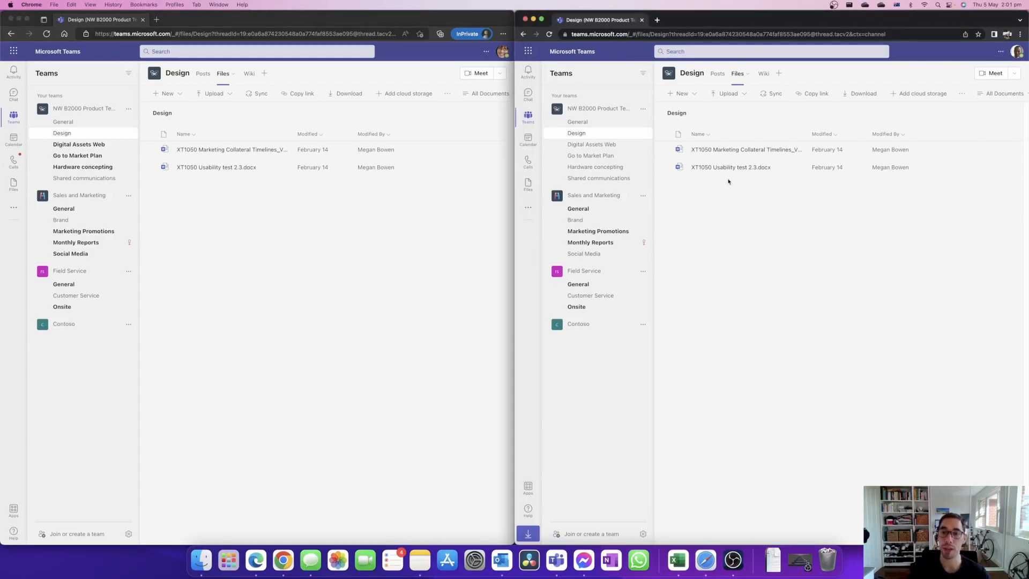
mouse_move(715, 172)
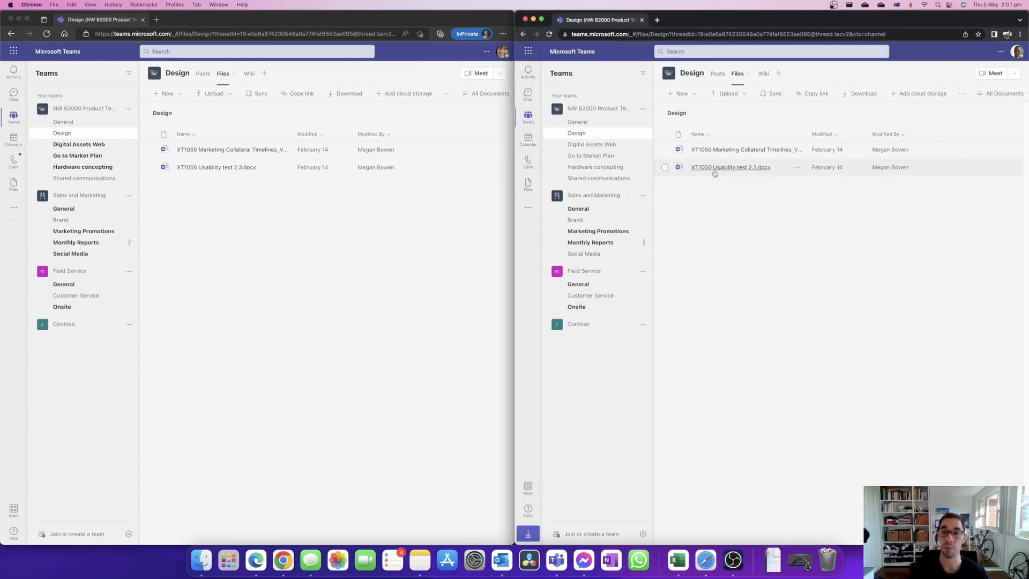
mouse_move(716, 173)
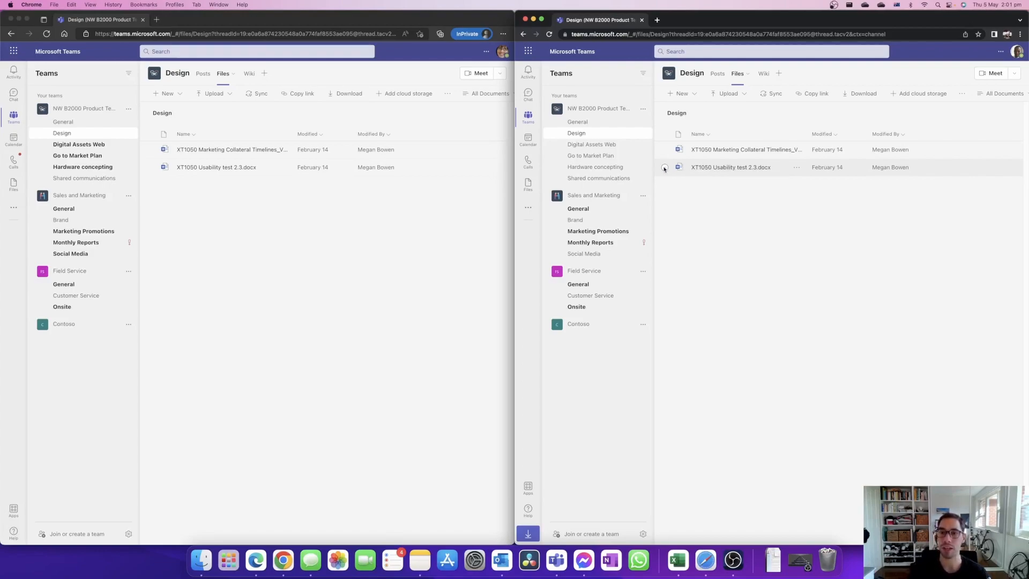
Select XT1050 Usability test 2.3.docx and choose Delete from its more-actions menu
click(665, 167)
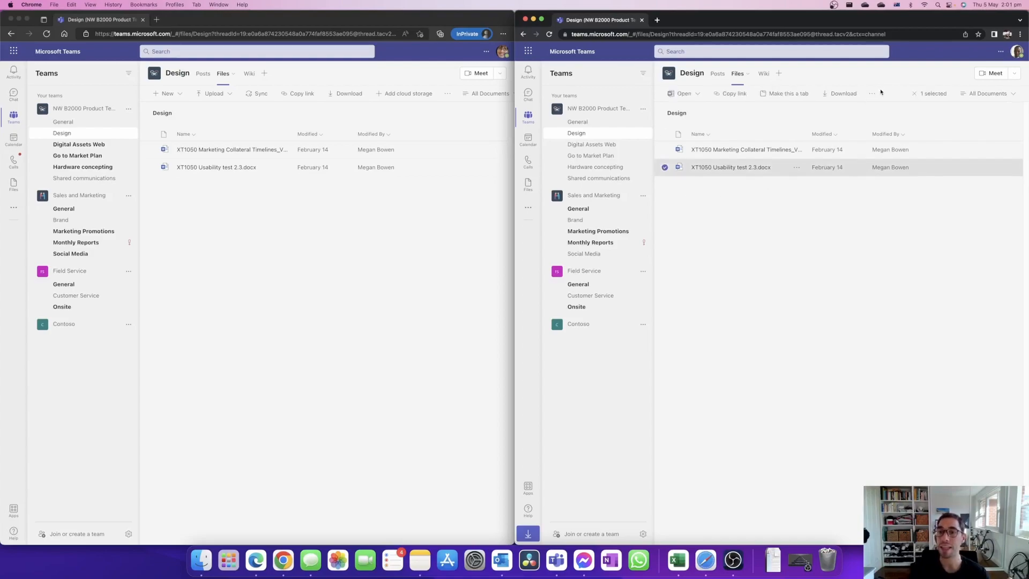
click(873, 92)
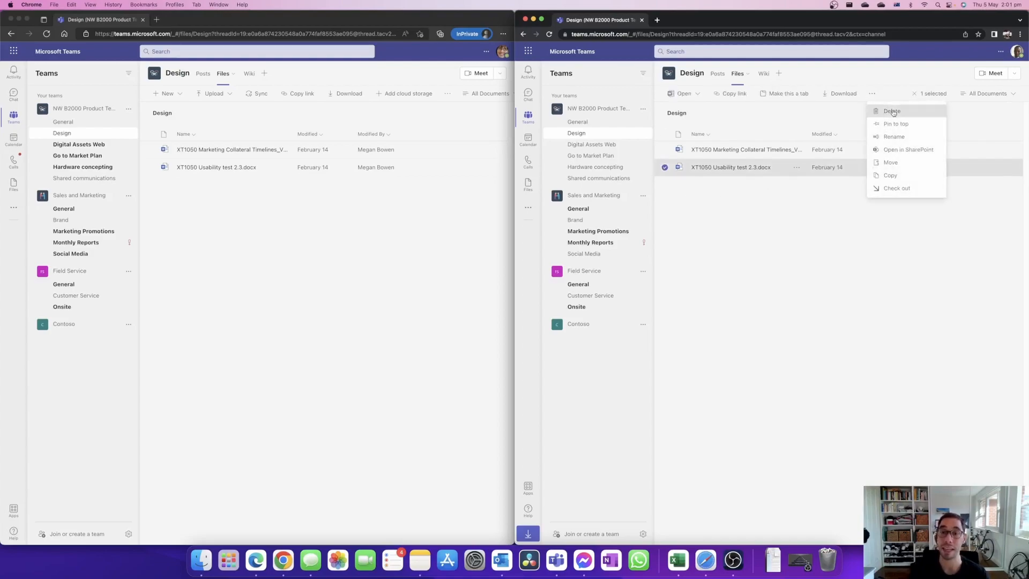
click(892, 111)
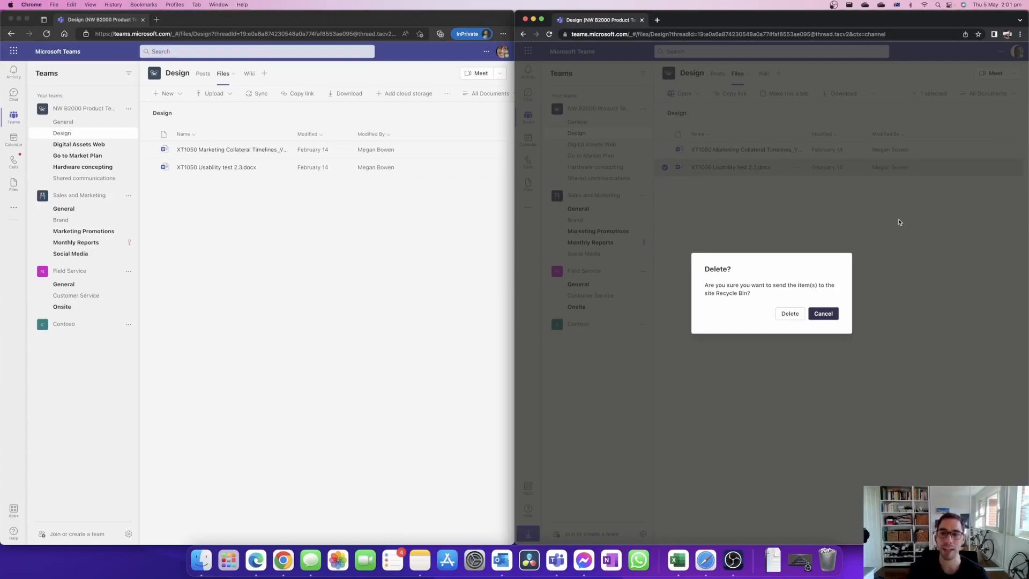
mouse_move(770, 293)
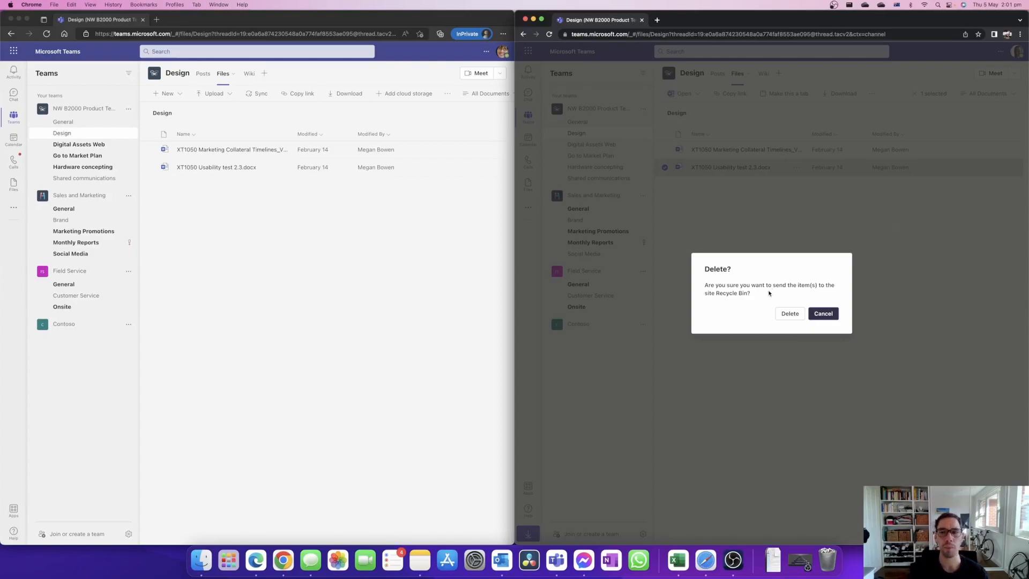
Confirm sending the file to the Recycle Bin and reload the other Teams window
click(789, 313)
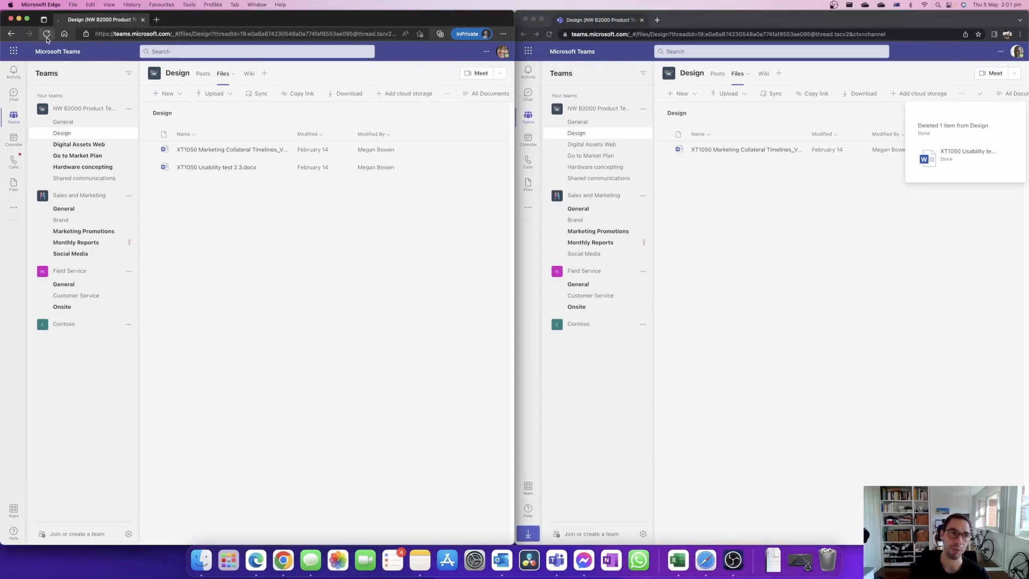
click(45, 33)
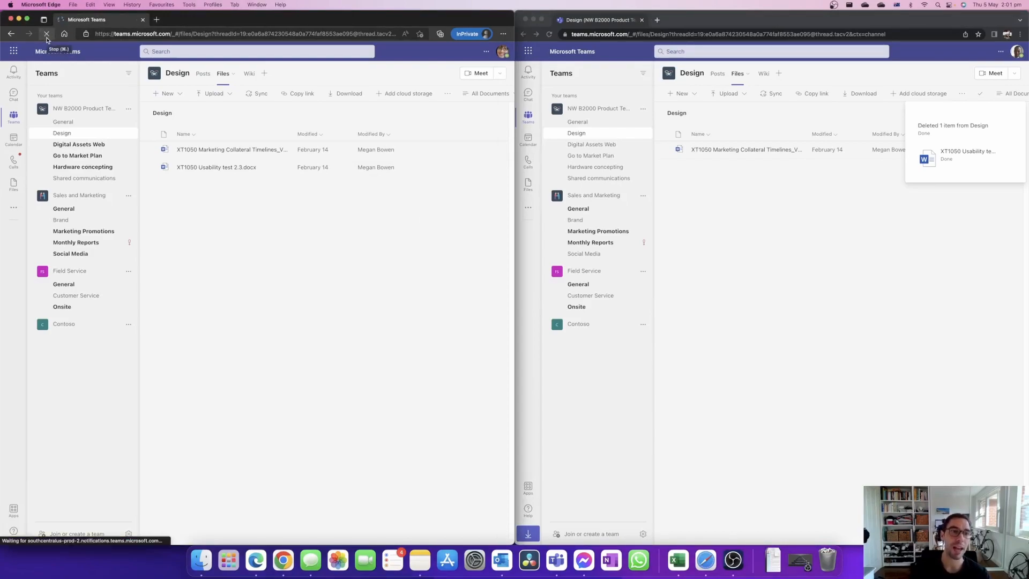
click(45, 35)
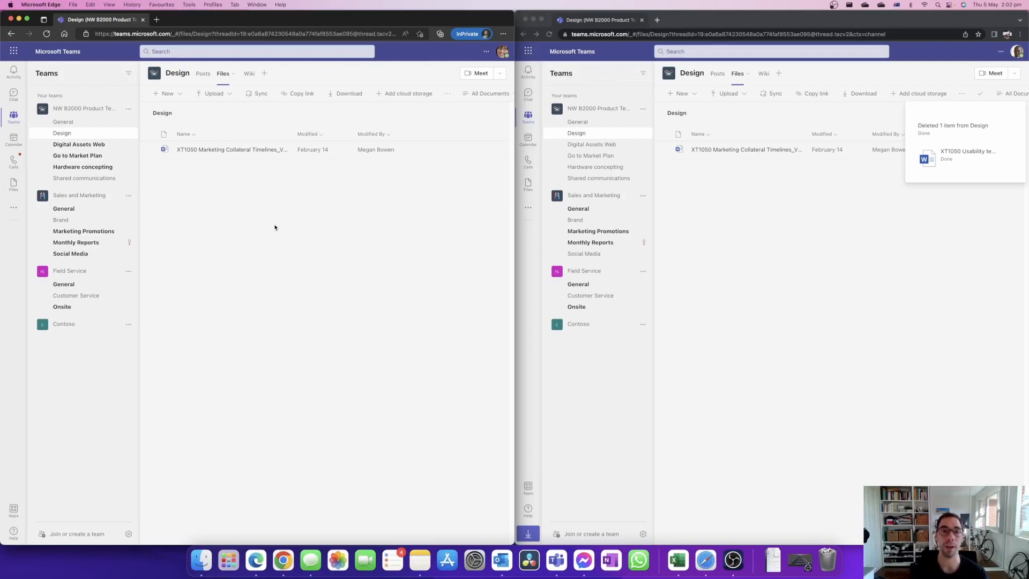
mouse_move(704, 216)
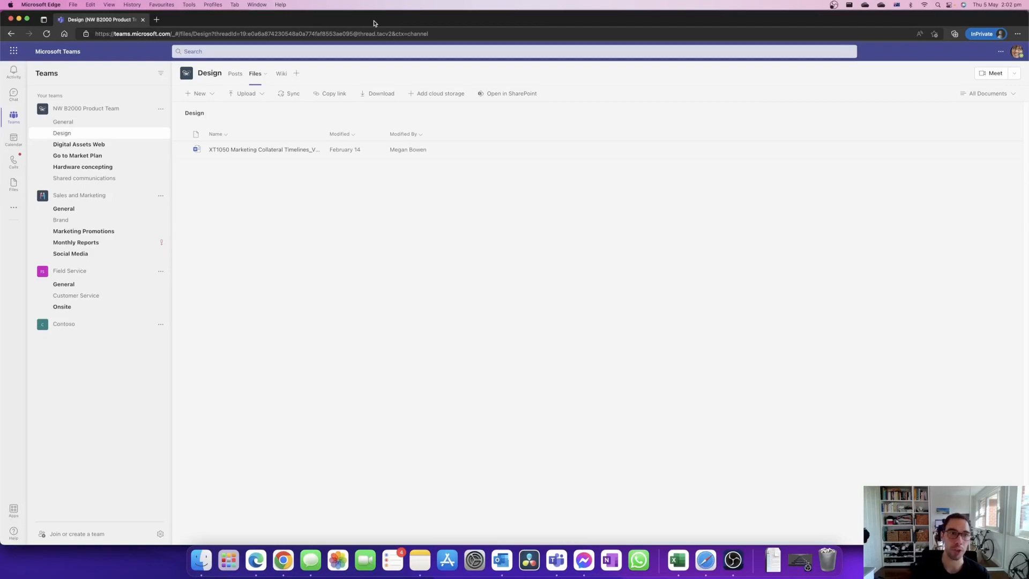
Visit the channel's Posts, return to Files and open them in SharePoint
click(199, 93)
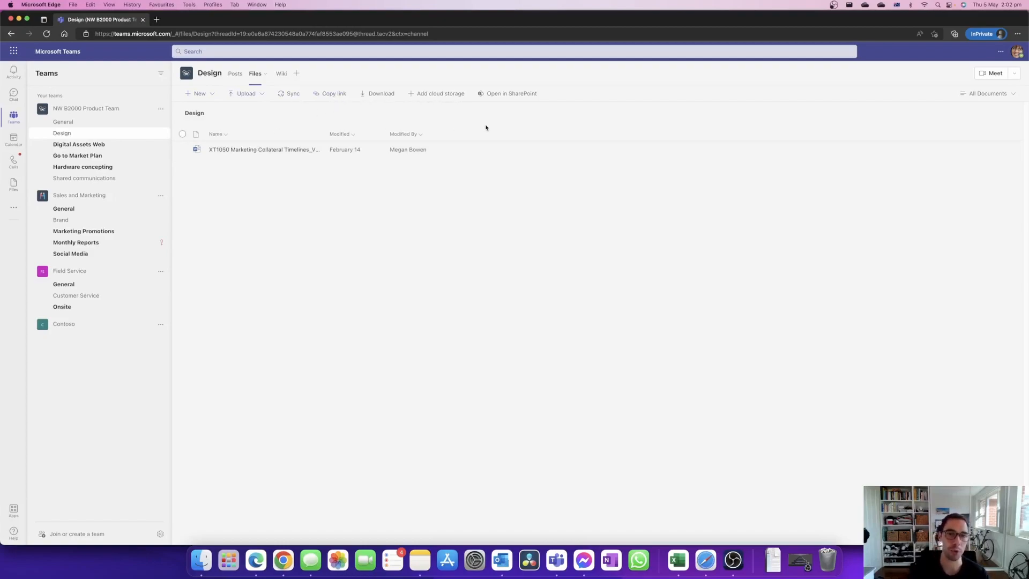
mouse_move(507, 100)
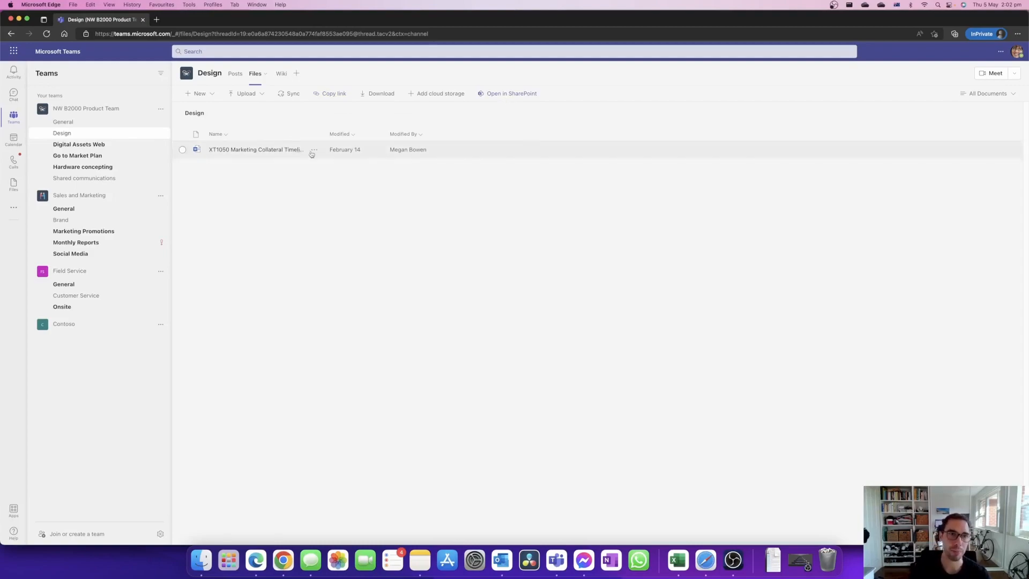
click(235, 73)
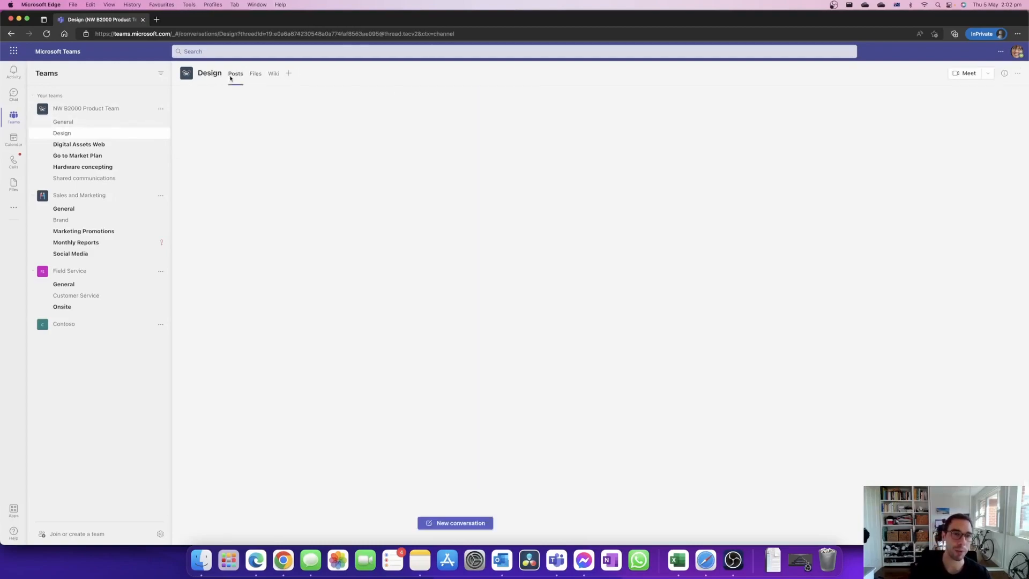
click(236, 73)
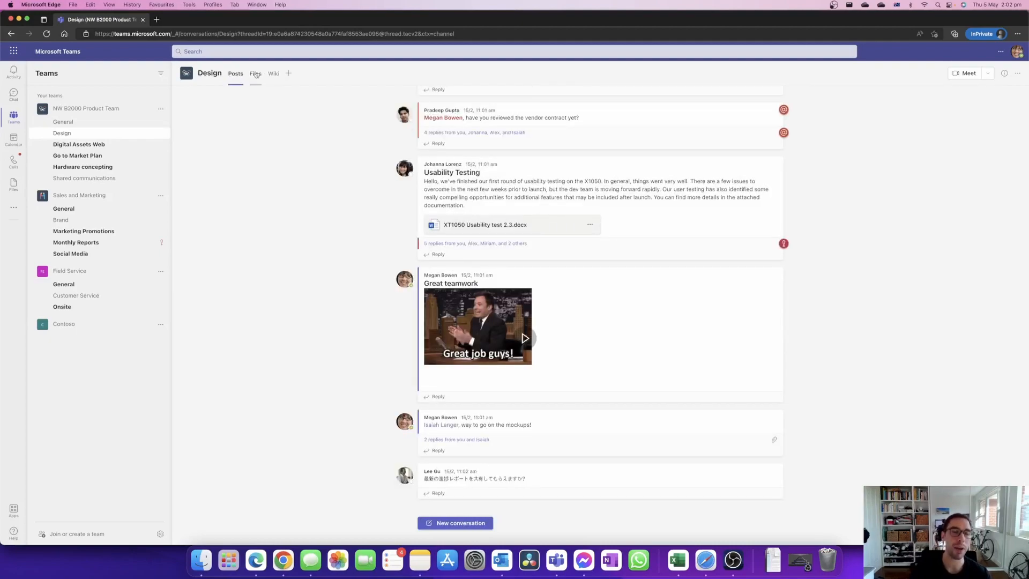
mouse_move(255, 73)
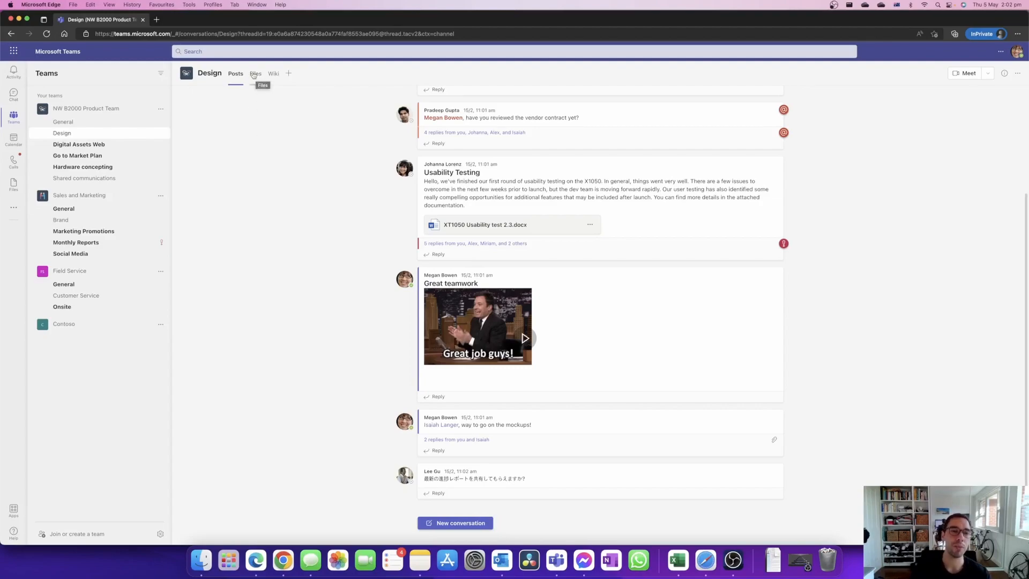
click(256, 73)
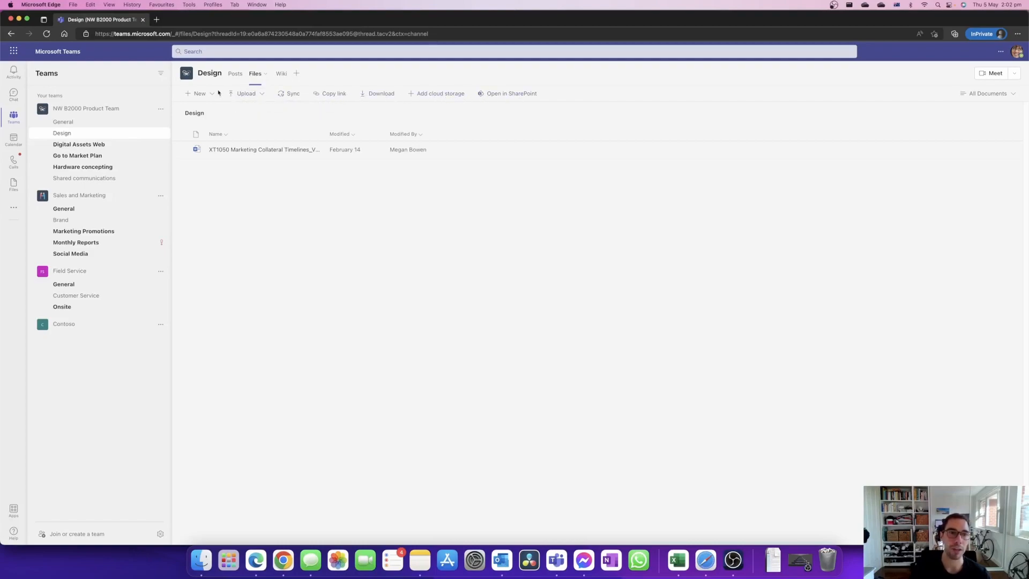
mouse_move(295, 100)
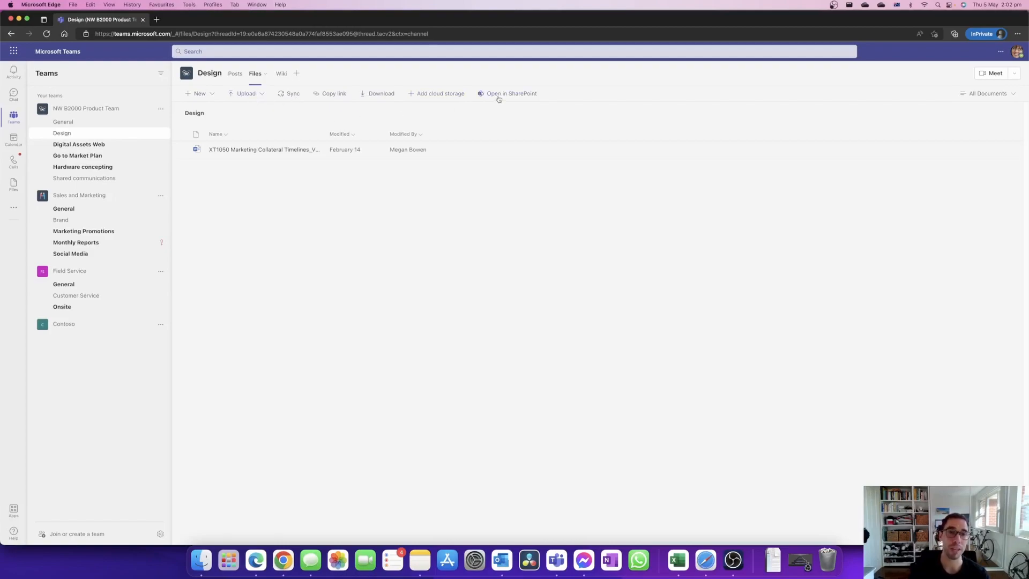
click(511, 93)
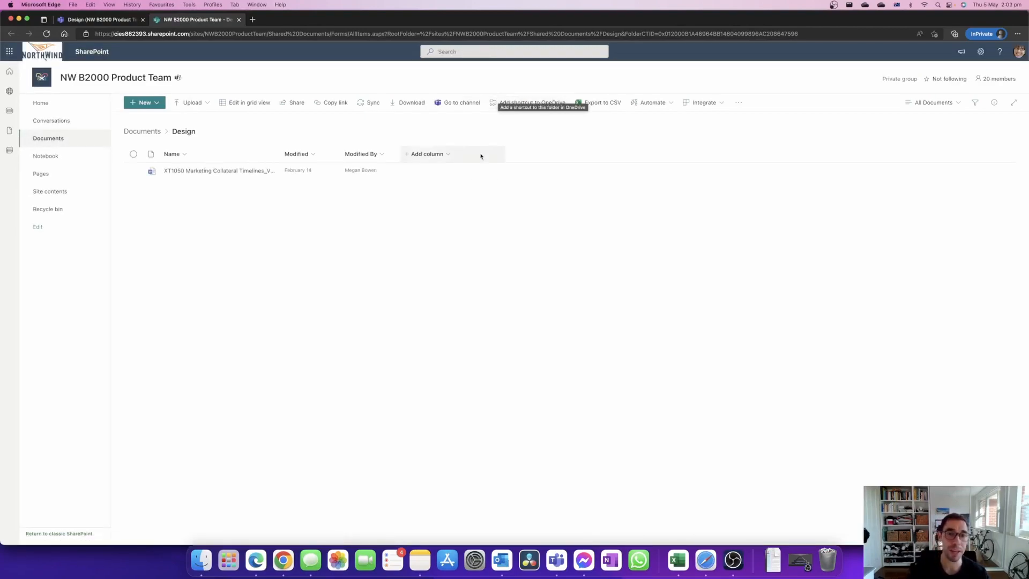
mouse_move(433, 210)
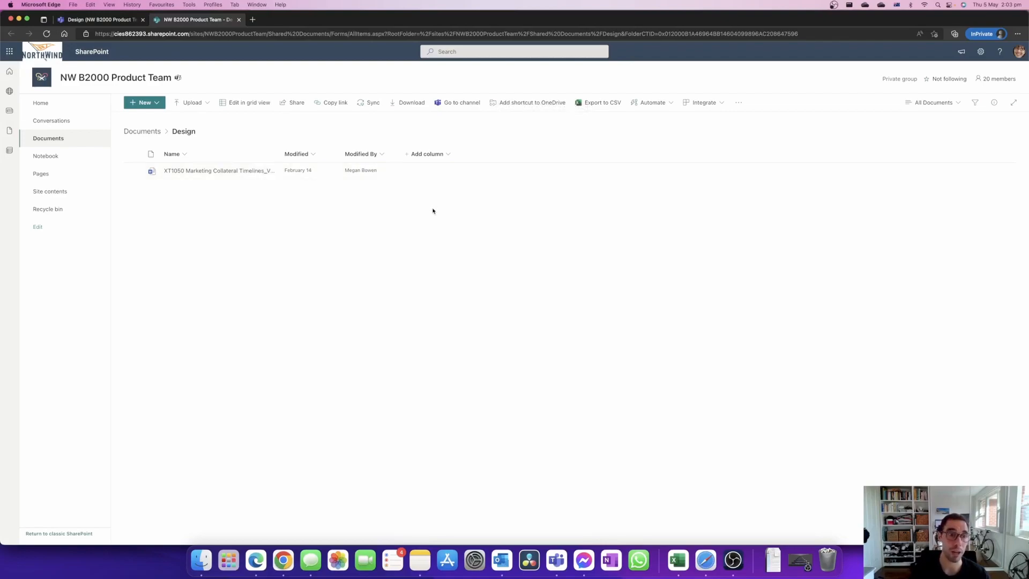
mouse_move(188, 175)
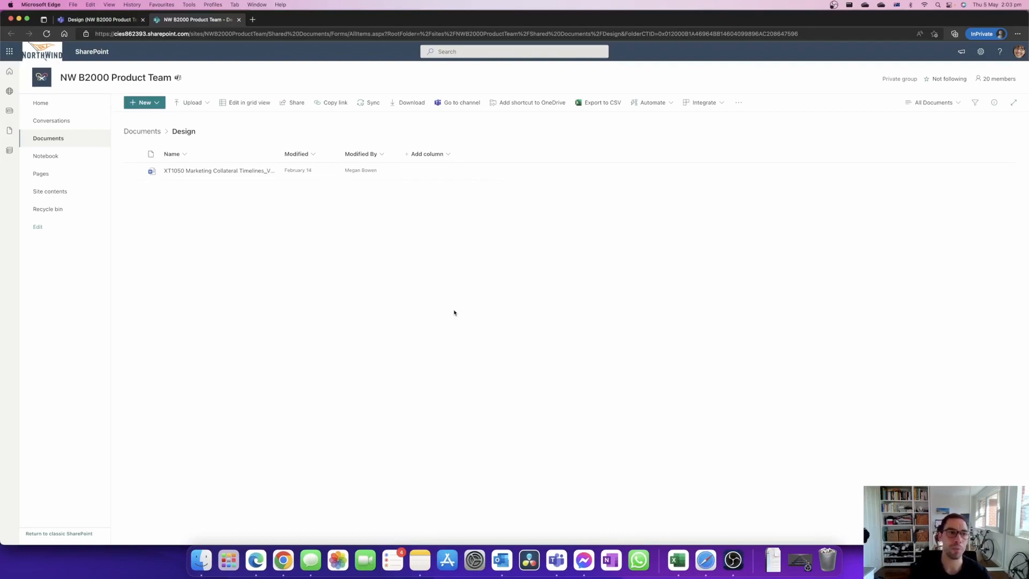
mouse_move(420, 271)
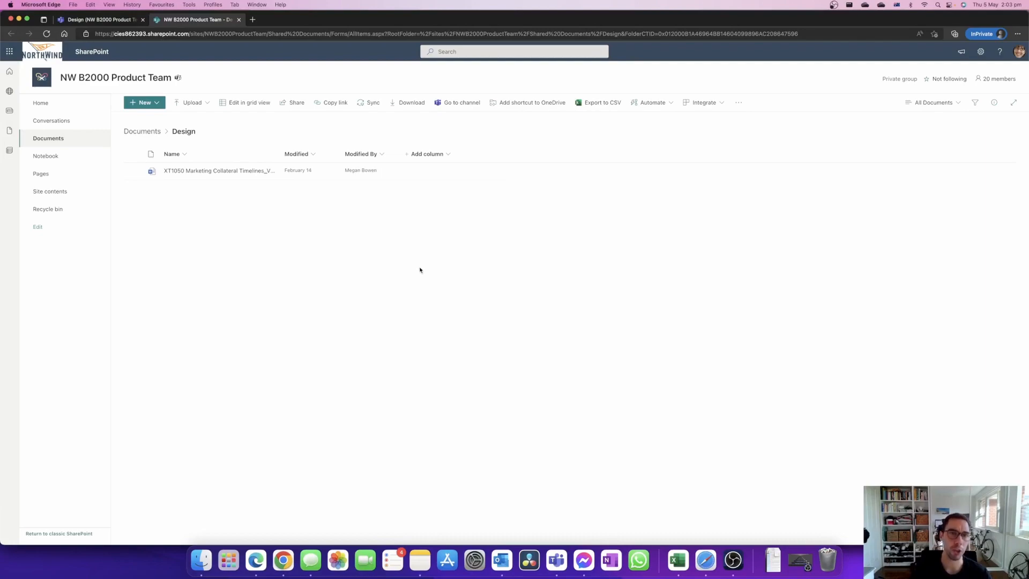
mouse_move(88, 101)
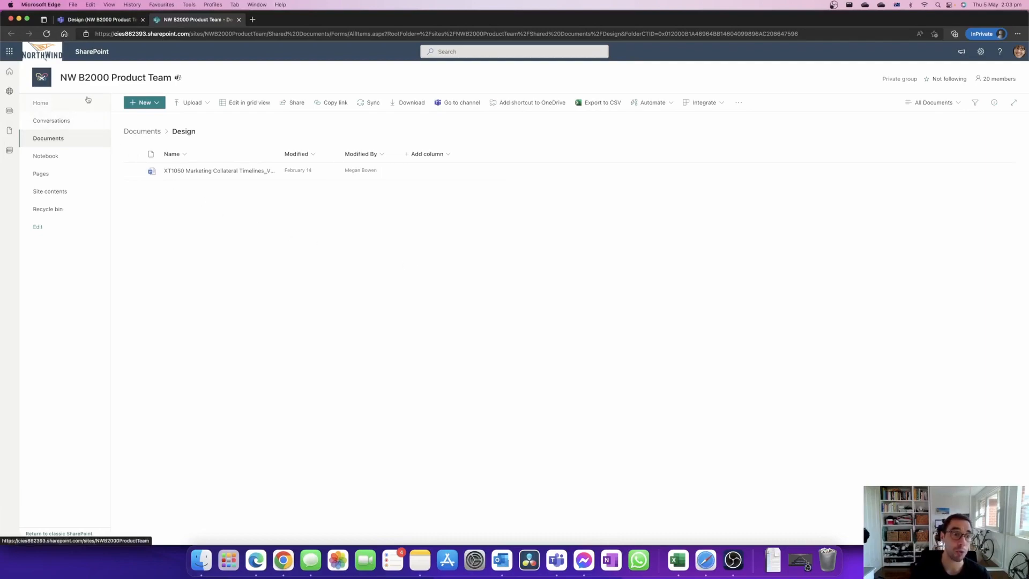
mouse_move(88, 101)
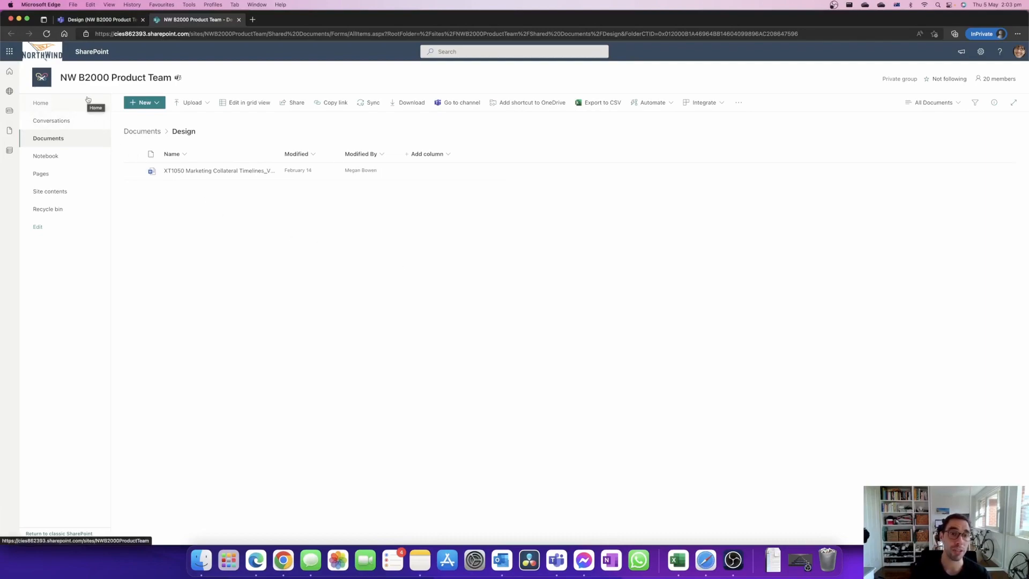
mouse_move(81, 120)
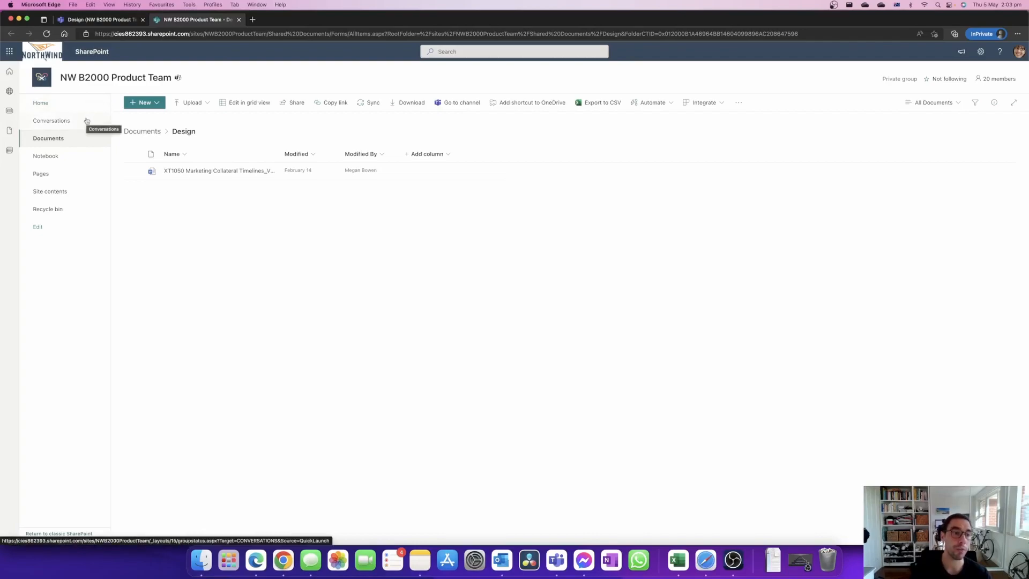
mouse_move(60, 211)
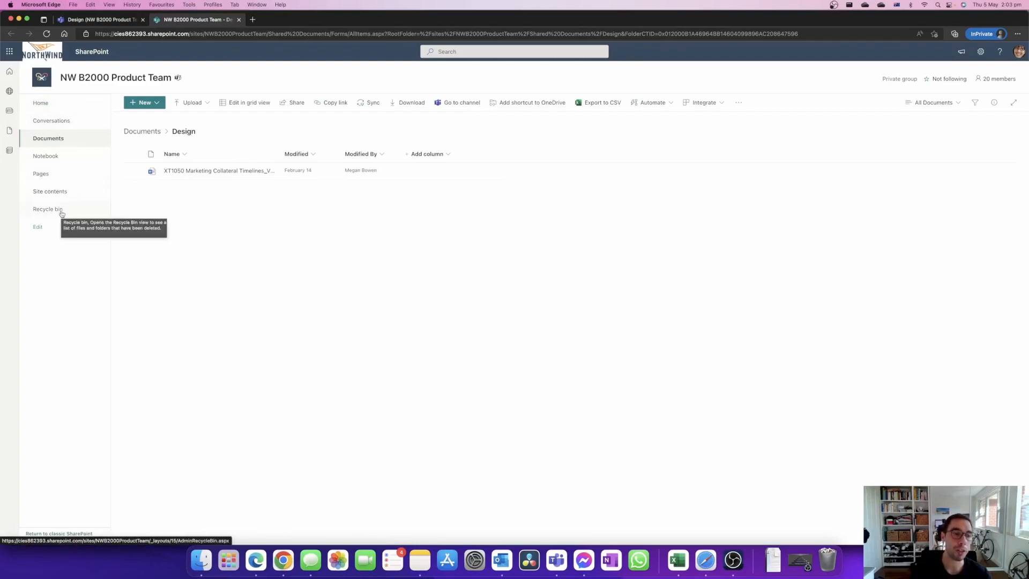
mouse_move(74, 216)
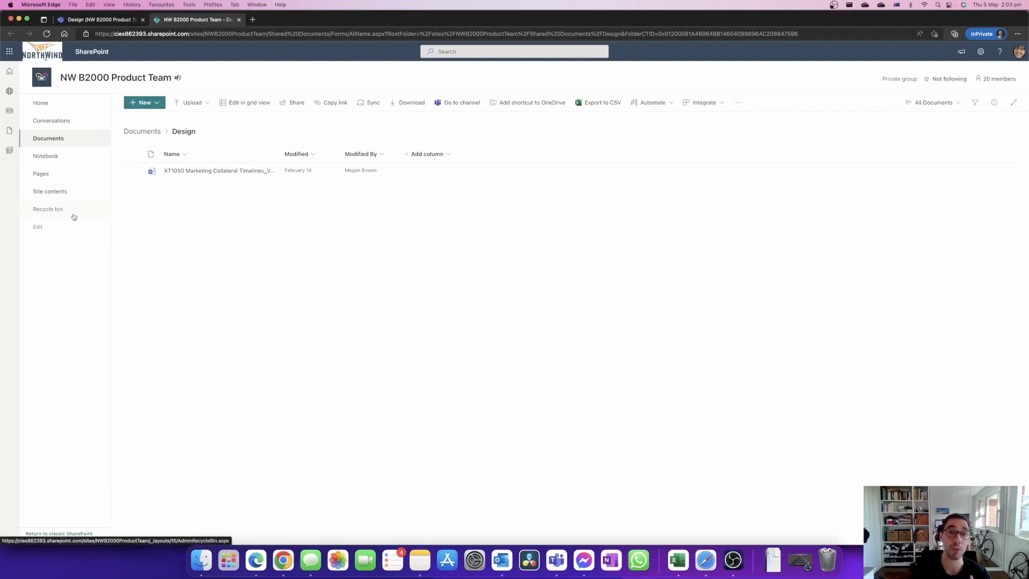
mouse_move(73, 215)
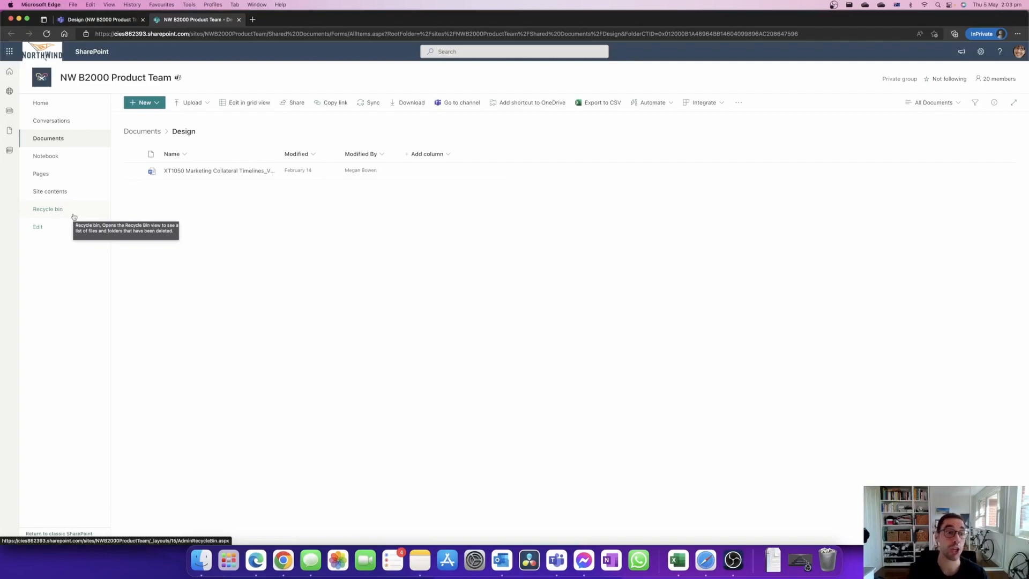
mouse_move(62, 213)
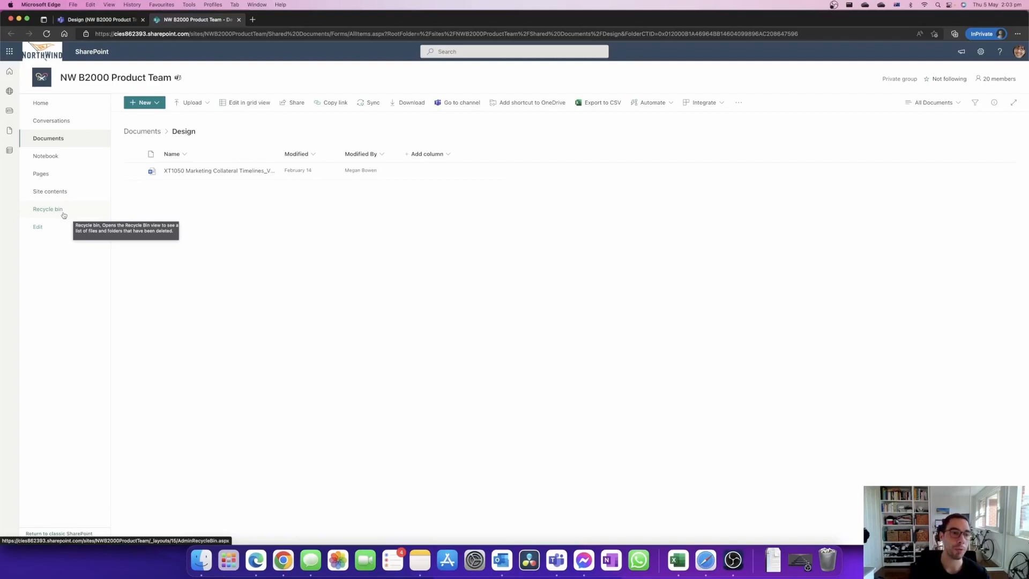
Go to the SharePoint site's Recycle bin from the left navigation
click(47, 209)
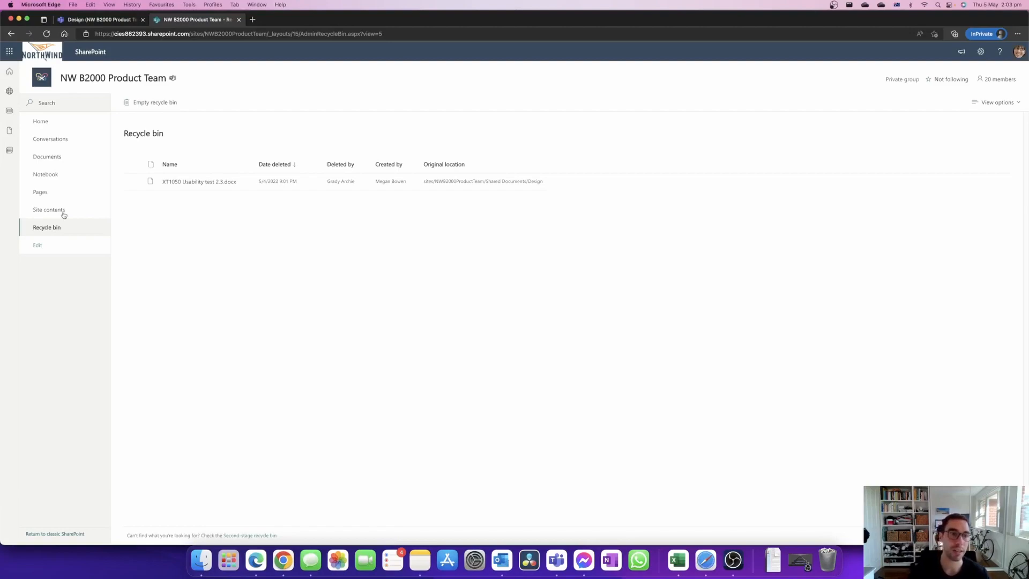
mouse_move(133, 221)
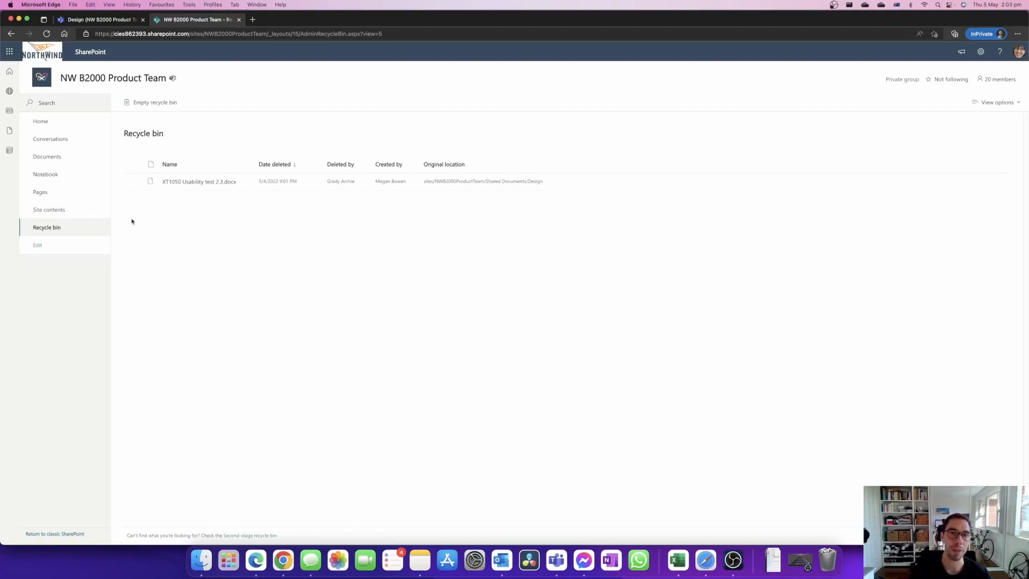
mouse_move(148, 180)
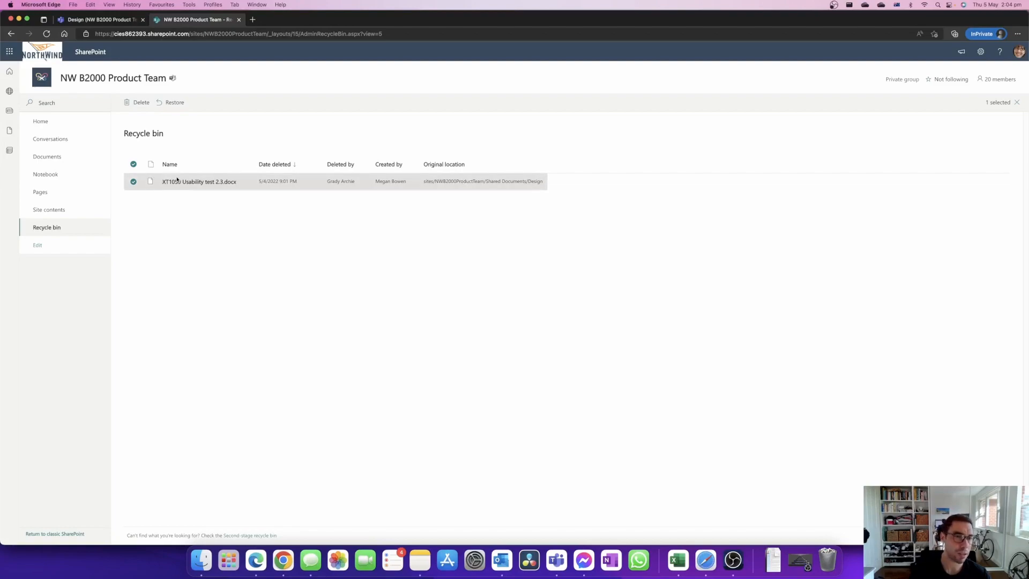
mouse_move(268, 187)
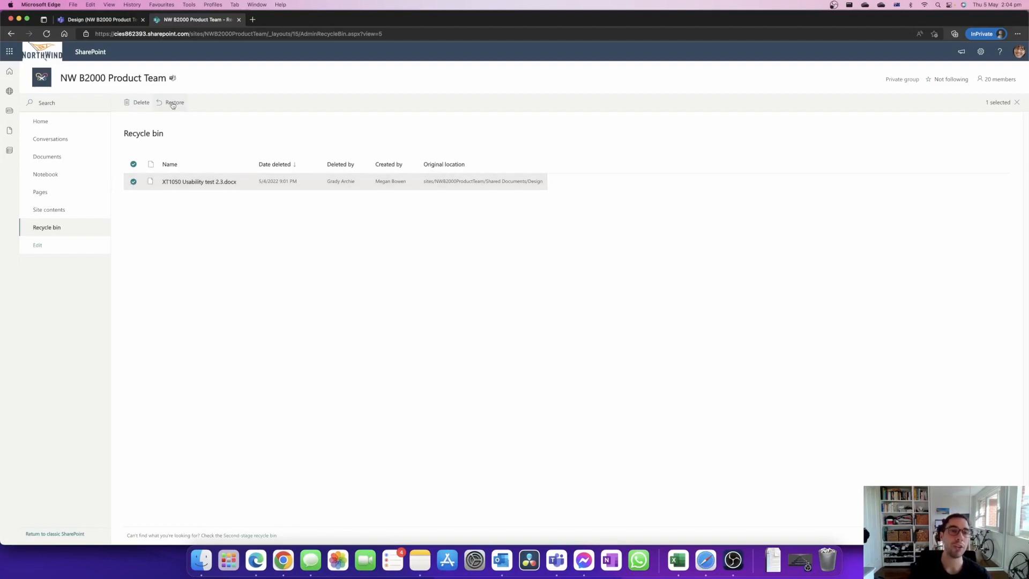
mouse_move(174, 104)
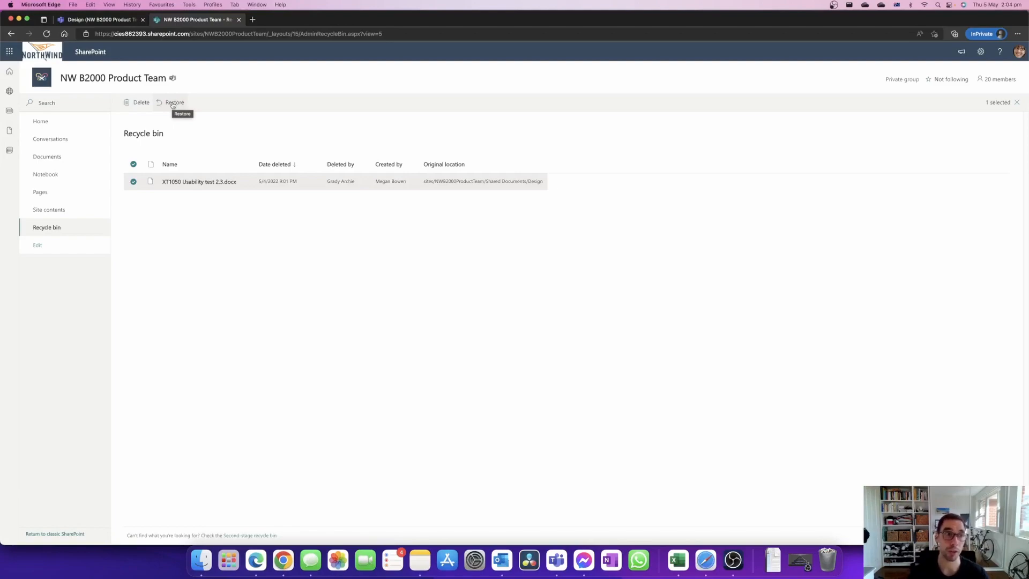
click(102, 20)
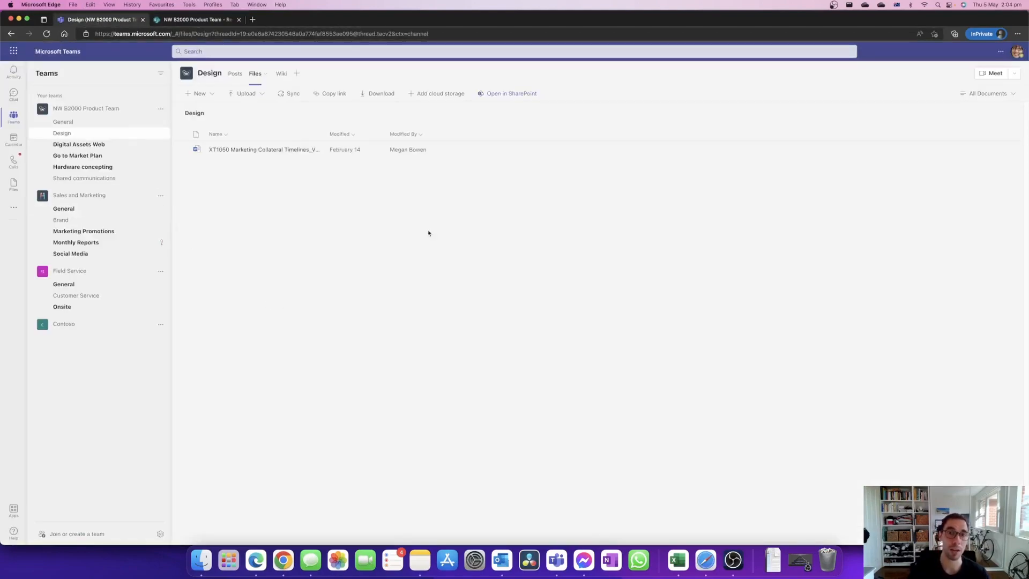
mouse_move(501, 99)
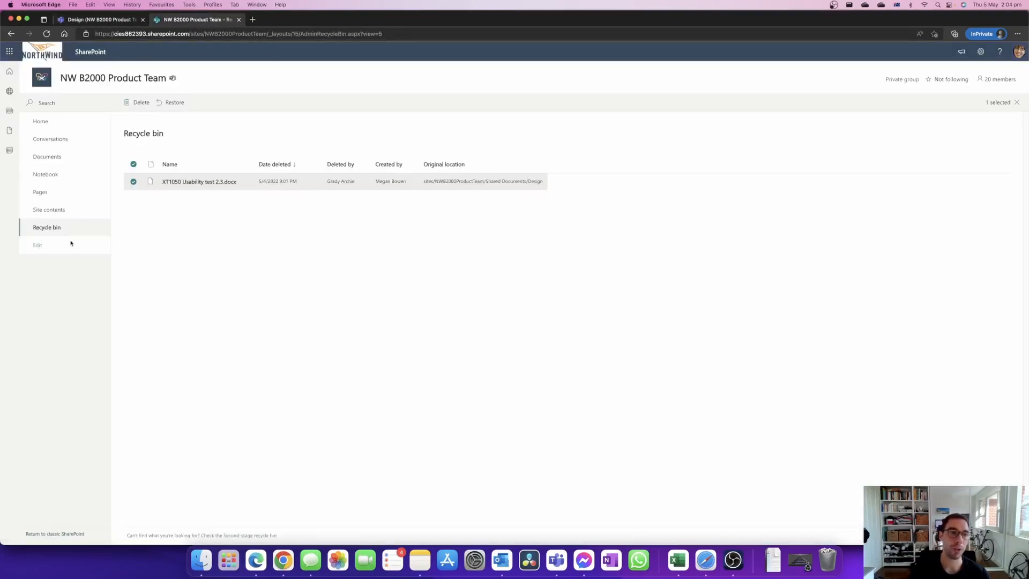
mouse_move(54, 227)
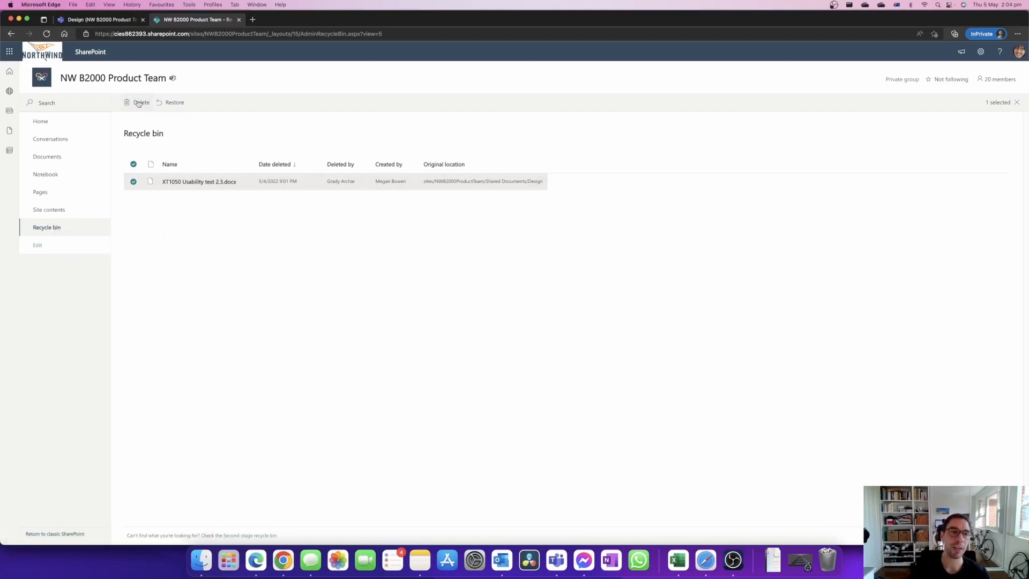
mouse_move(140, 104)
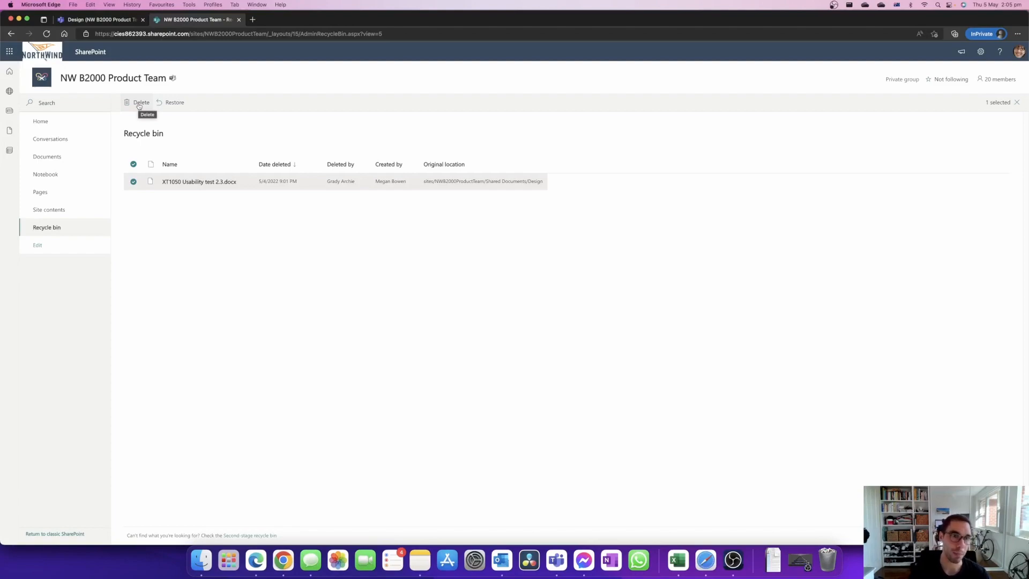
mouse_move(47, 228)
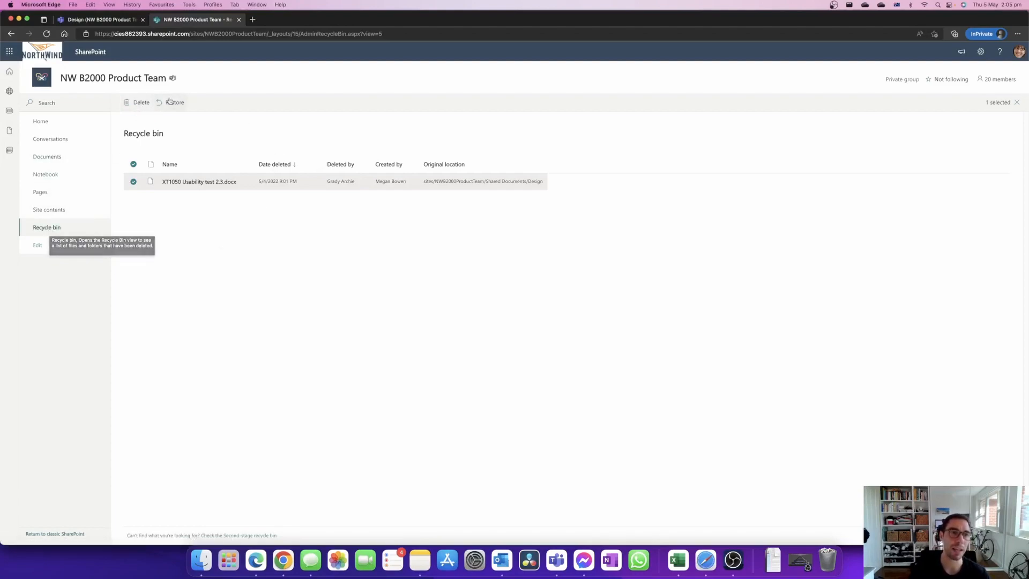
Restore the deleted usability test file and return to the Teams tab
click(172, 102)
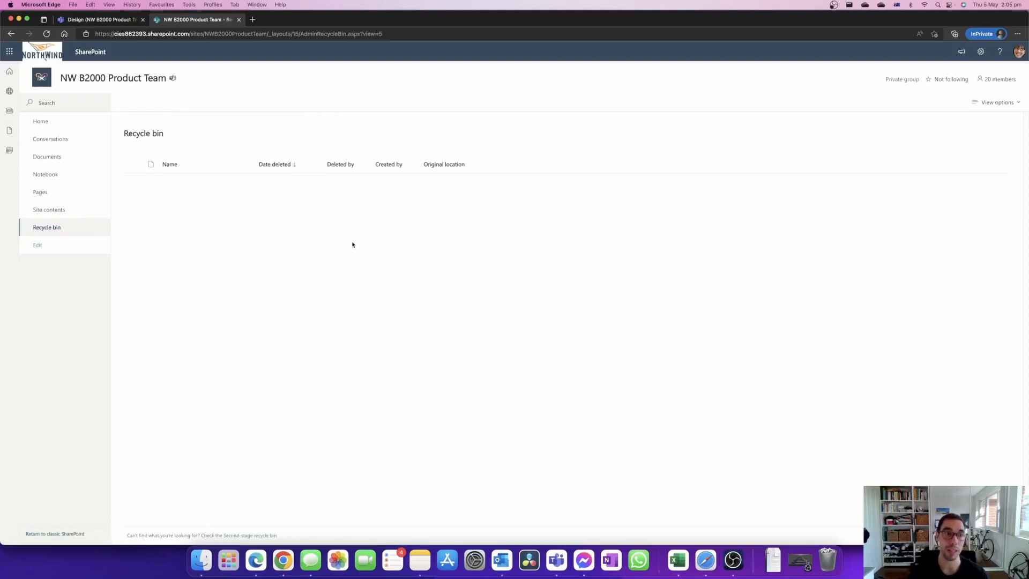
click(96, 19)
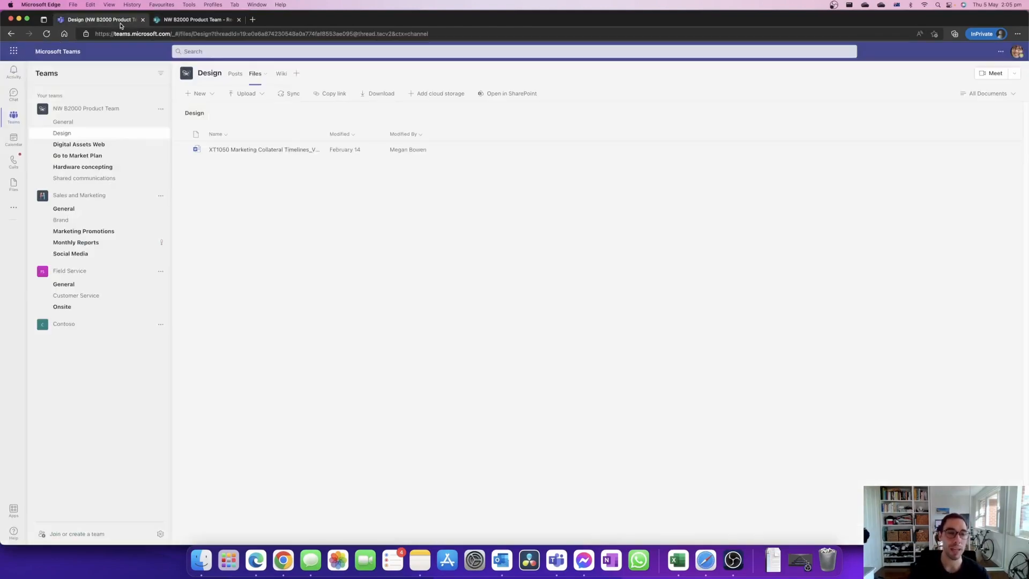